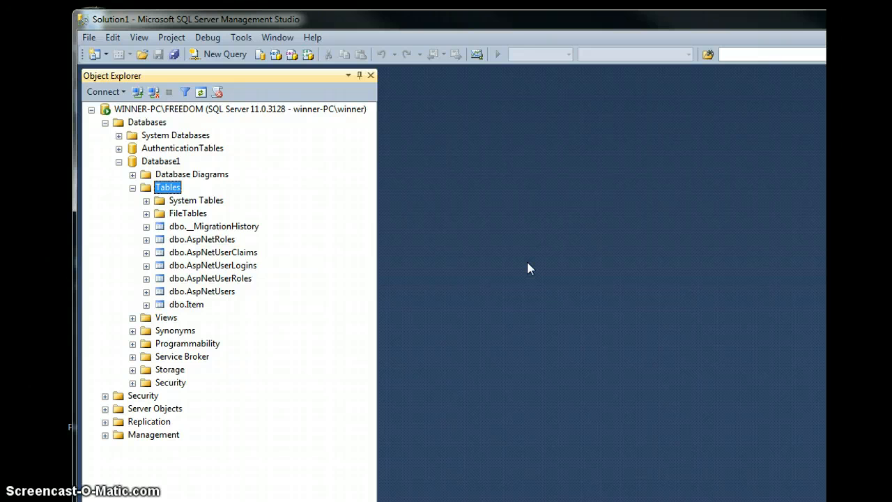
{"action": "mouse_move", "coordinate": [514, 267]}
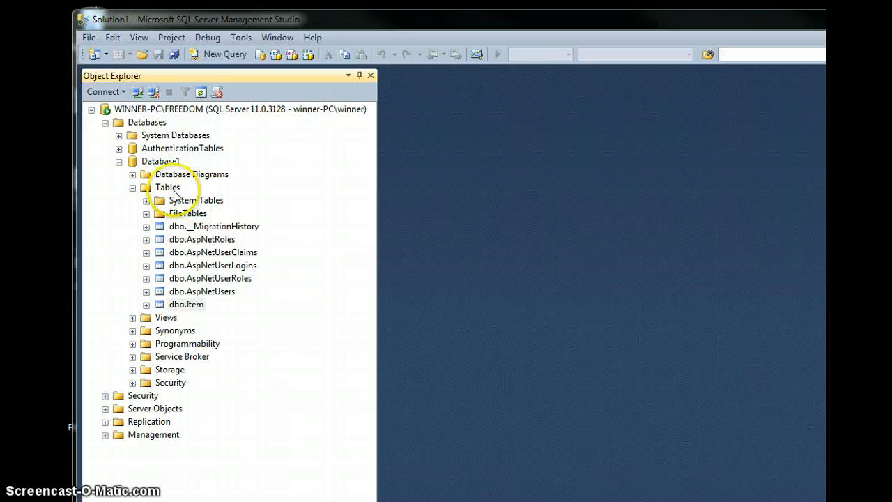
{"action": "mouse_move", "coordinate": [167, 199]}
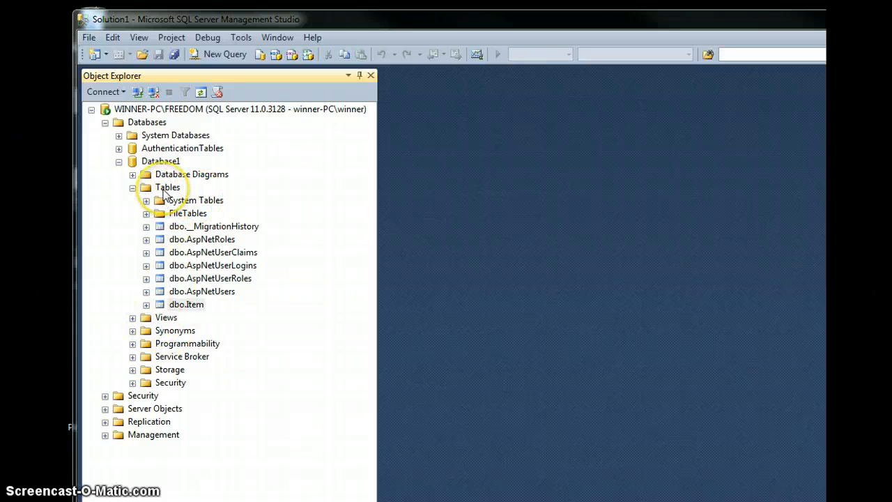
Step: Create a new table with a non-null int Id primary key, then expand dbo.Item
{"action": "right_click", "coordinate": [167, 187]}
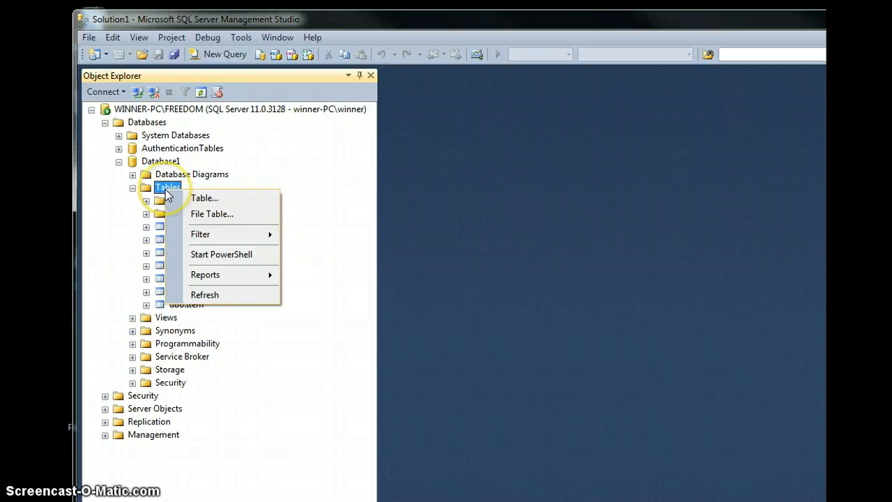
{"action": "left_click", "coordinate": [204, 198]}
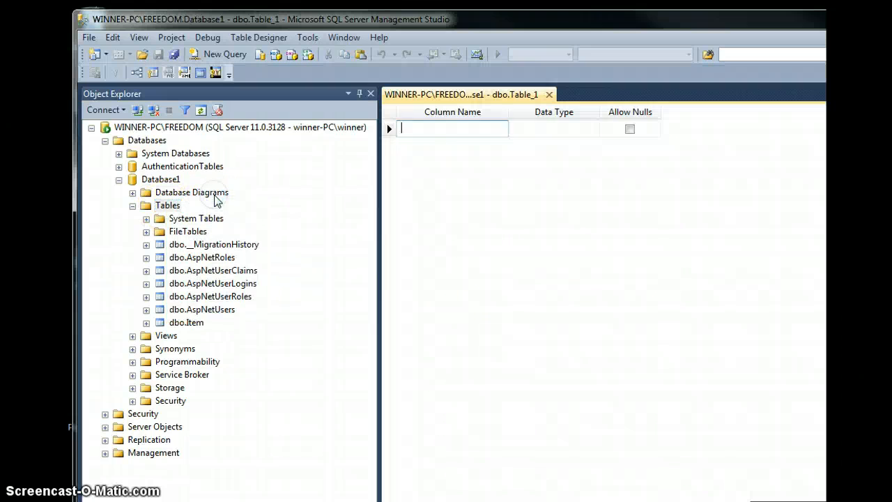
{"action": "mouse_move", "coordinate": [486, 222]}
{"action": "type", "text": "Id"}
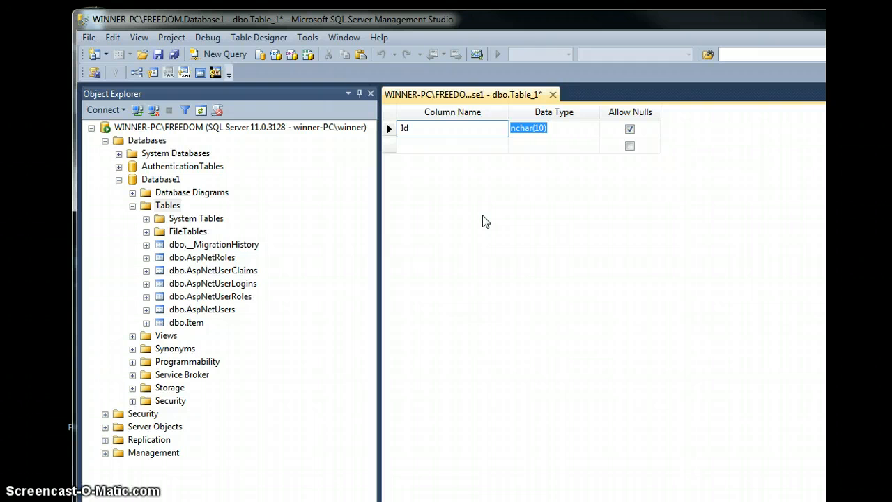
{"action": "type", "text": "int"}
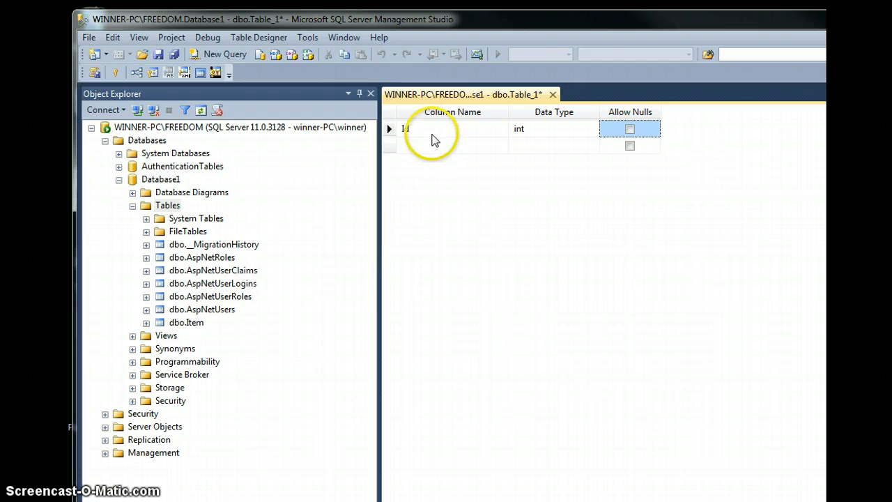
{"action": "right_click", "coordinate": [408, 129]}
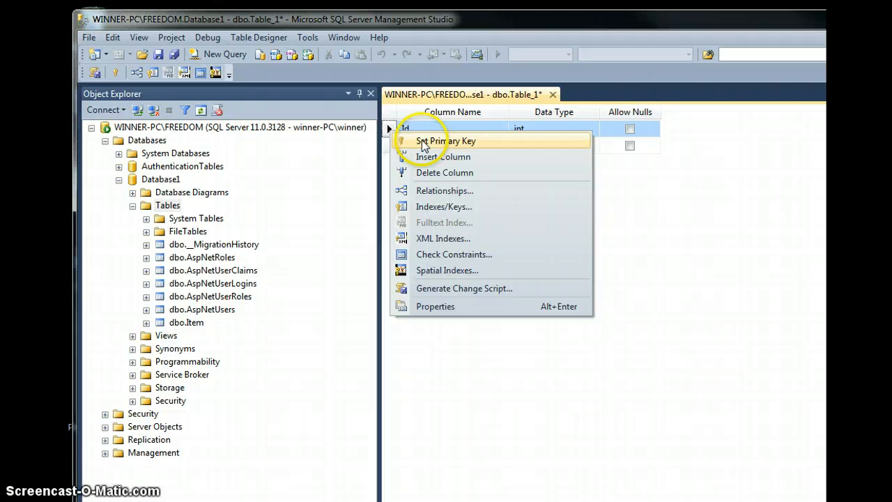
{"action": "left_click", "coordinate": [445, 140]}
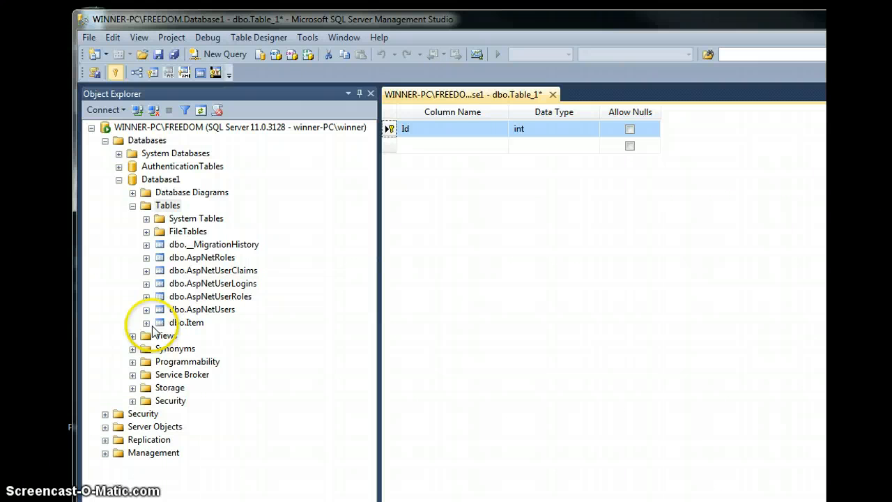
{"action": "left_click", "coordinate": [146, 322]}
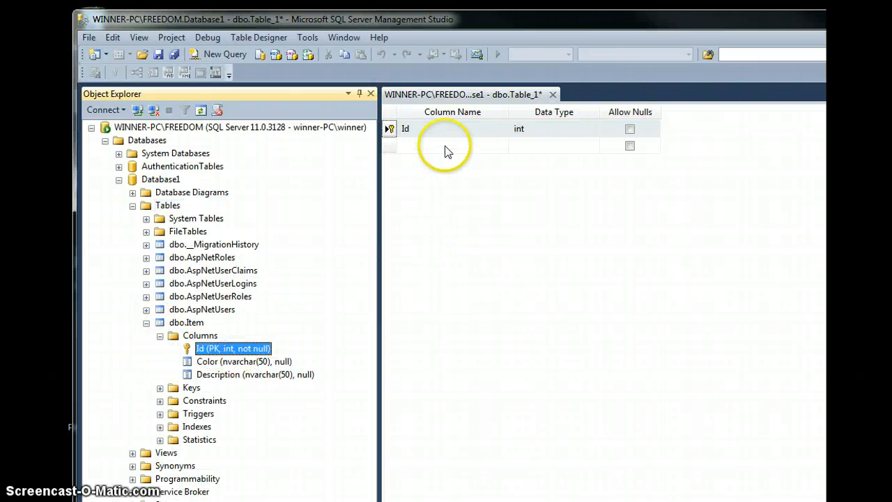
Step: Add a non-null int ItemId column and bring up its Relationships option
{"action": "left_click", "coordinate": [451, 145]}
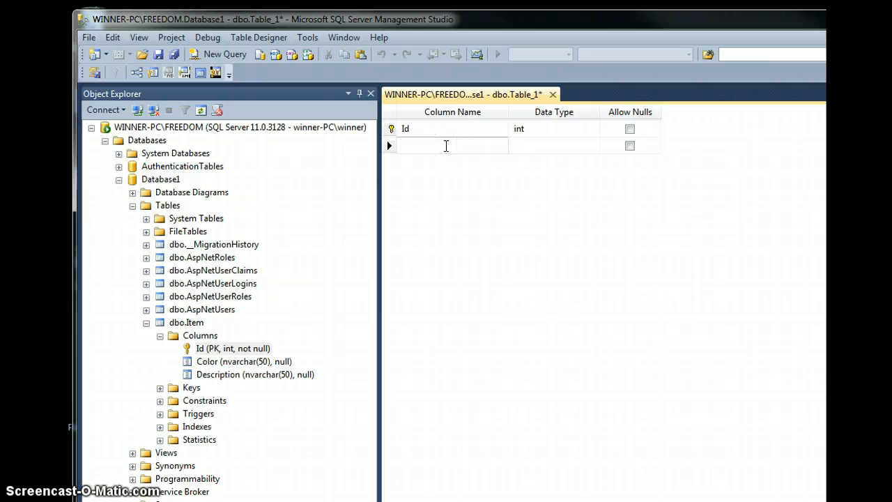
{"action": "type", "text": "Item1"}
{"action": "left_click", "coordinate": [554, 145]}
{"action": "type", "text": "int"}
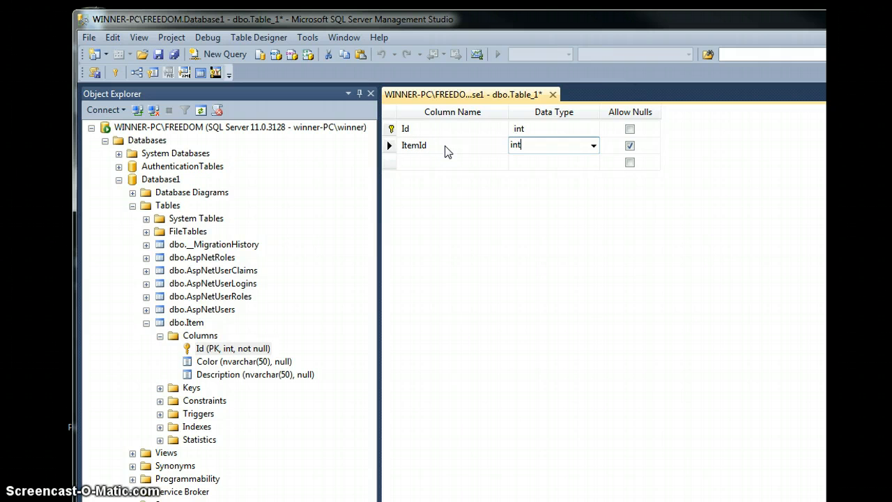
{"action": "left_click", "coordinate": [630, 145]}
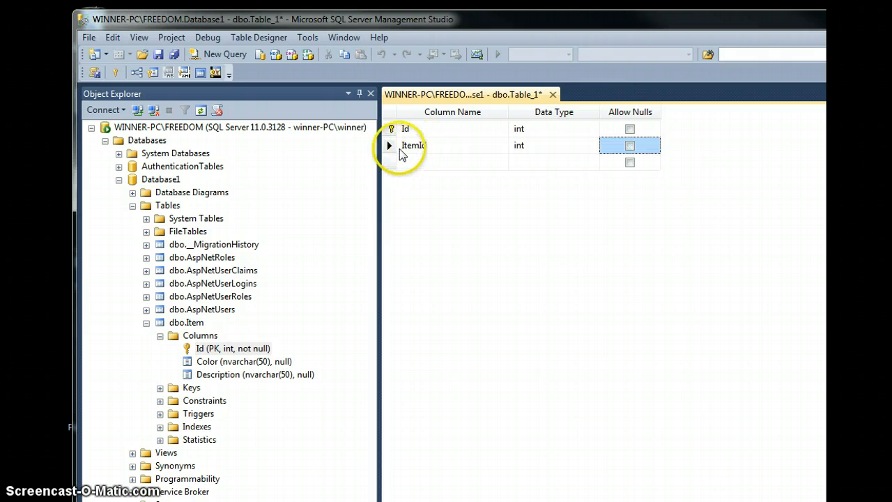
{"action": "right_click", "coordinate": [413, 145]}
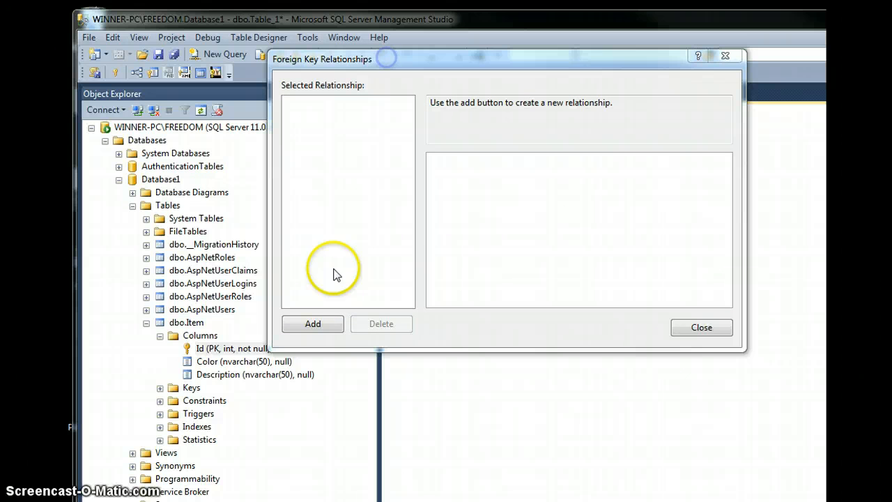
Step: Add foreign key FK_Table_1_Item mapping Item's Id to ItemId, then close the dialog
{"action": "left_click", "coordinate": [312, 323]}
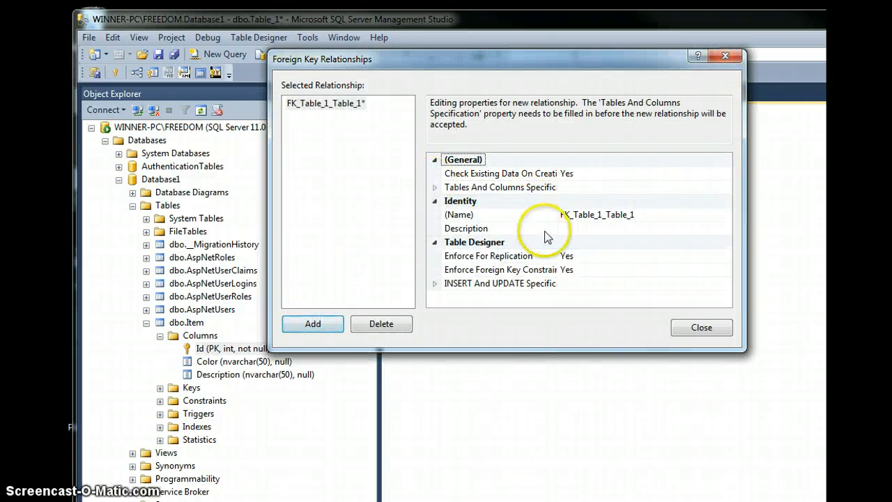
{"action": "left_click", "coordinate": [435, 187]}
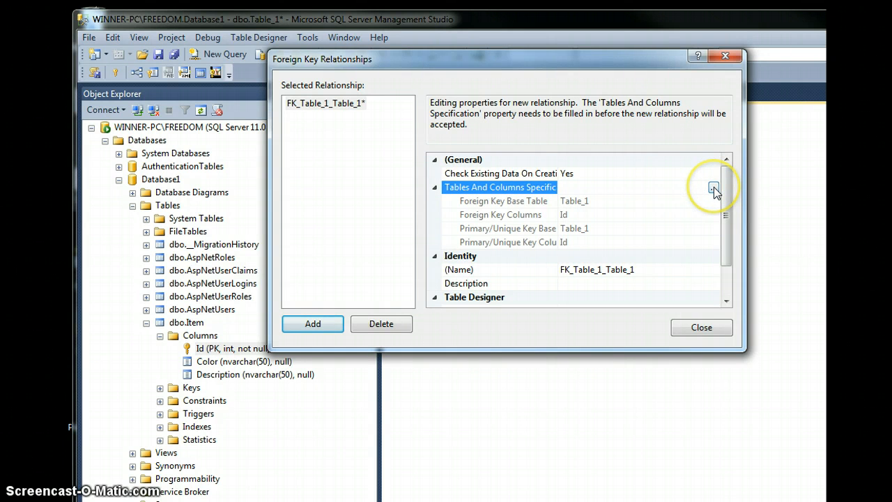
{"action": "left_click", "coordinate": [713, 186]}
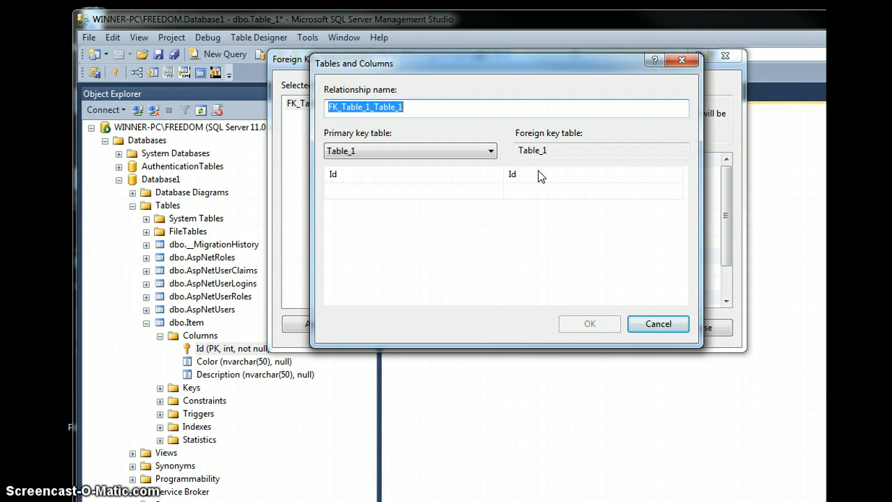
{"action": "mouse_move", "coordinate": [540, 176]}
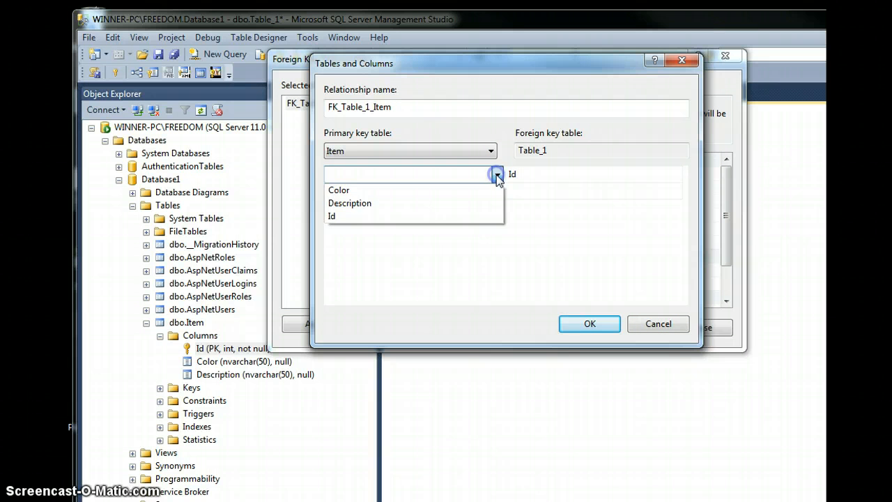
{"action": "left_click", "coordinate": [331, 216]}
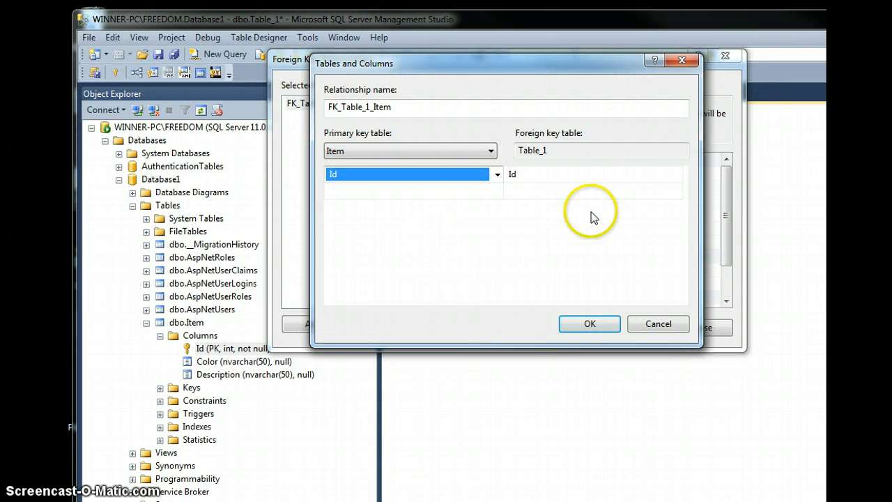
{"action": "left_click", "coordinate": [586, 174]}
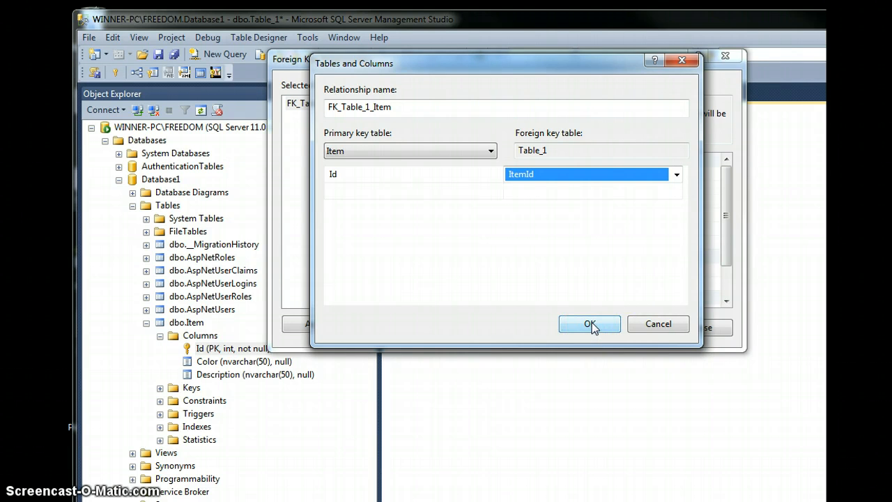
{"action": "left_click", "coordinate": [589, 324]}
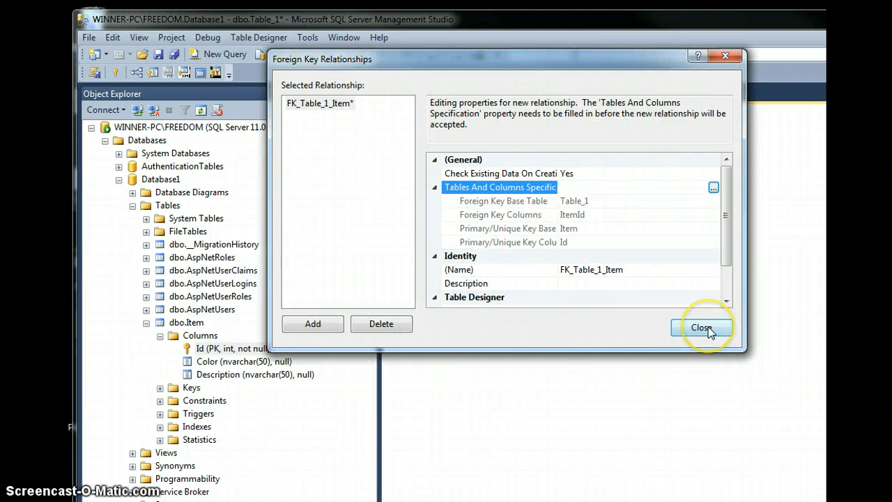
{"action": "left_click", "coordinate": [701, 328]}
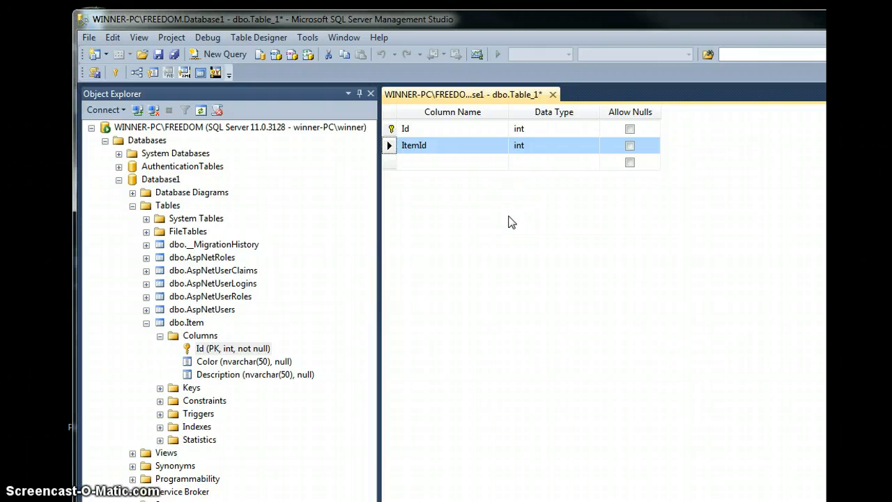
Step: Add a third column, PartName, of type nvarchar(50)
{"action": "left_click", "coordinate": [452, 161]}
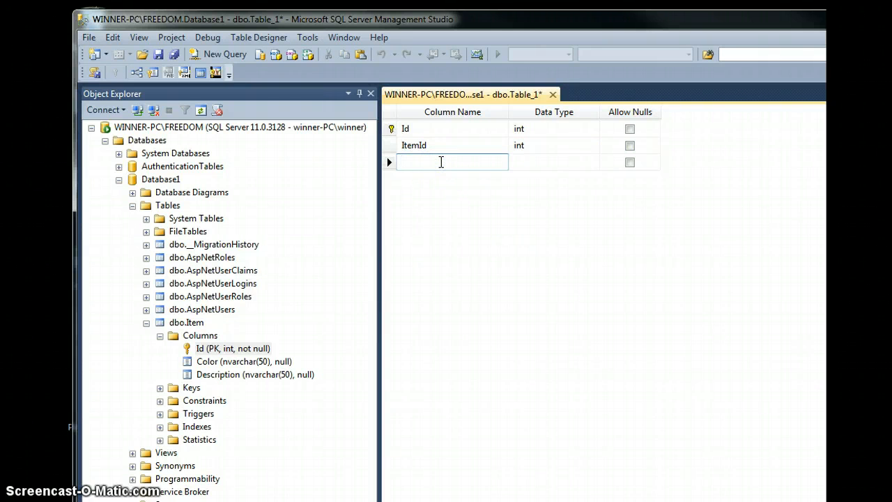
{"action": "type", "text": "Pa"}
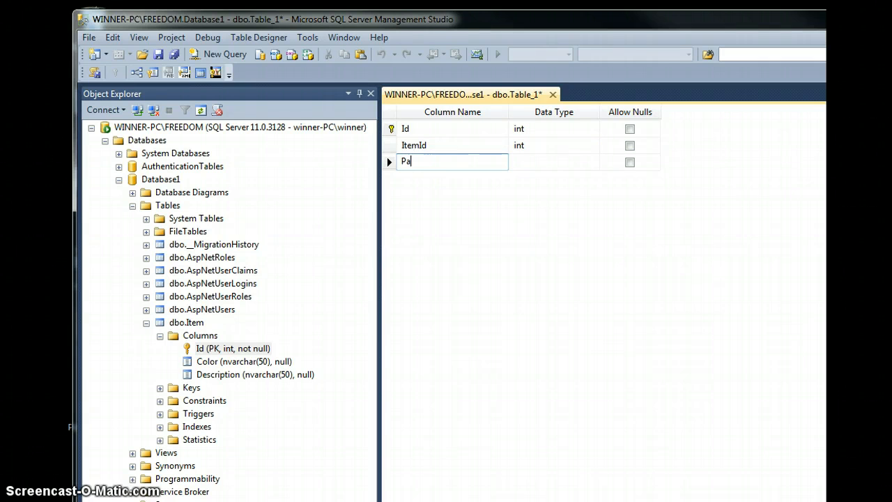
{"action": "type", "text": "rtName"}
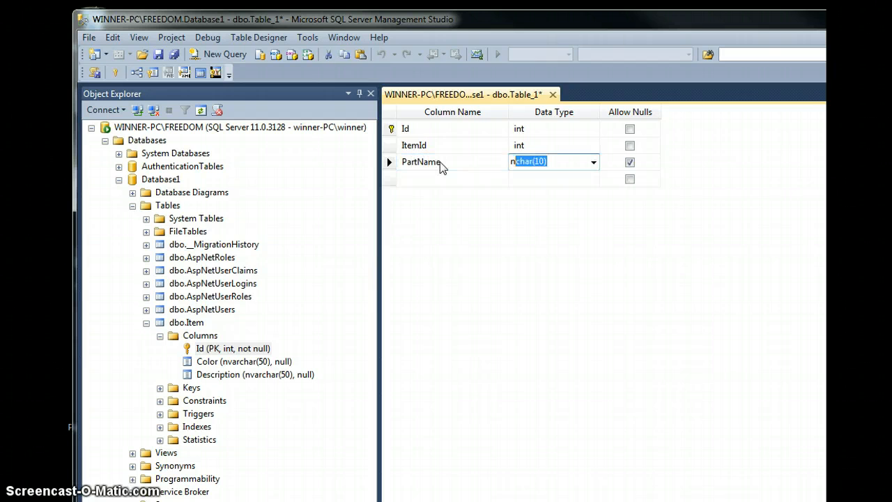
{"action": "type", "text": "nvarchar(50)"}
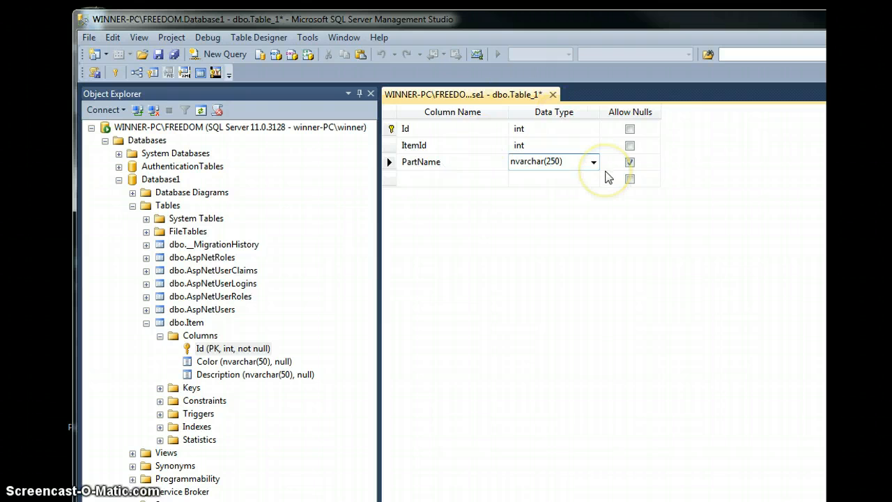
{"action": "left_click", "coordinate": [551, 161]}
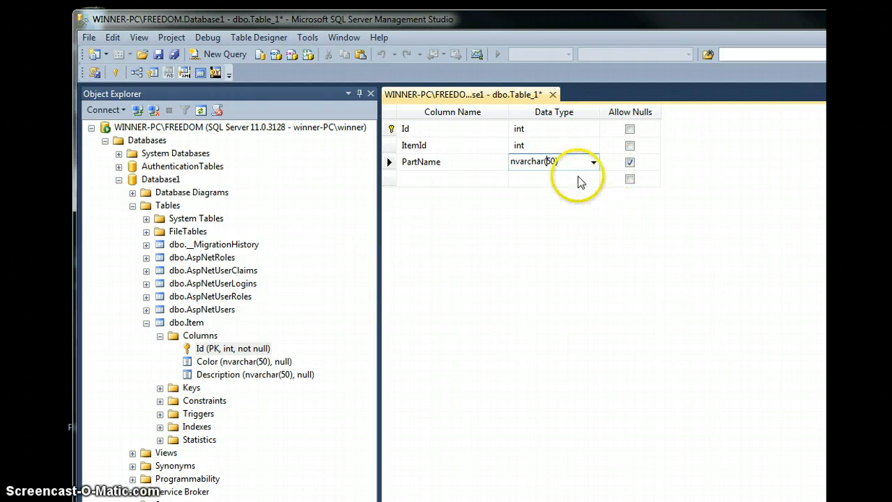
{"action": "left_click", "coordinate": [630, 161]}
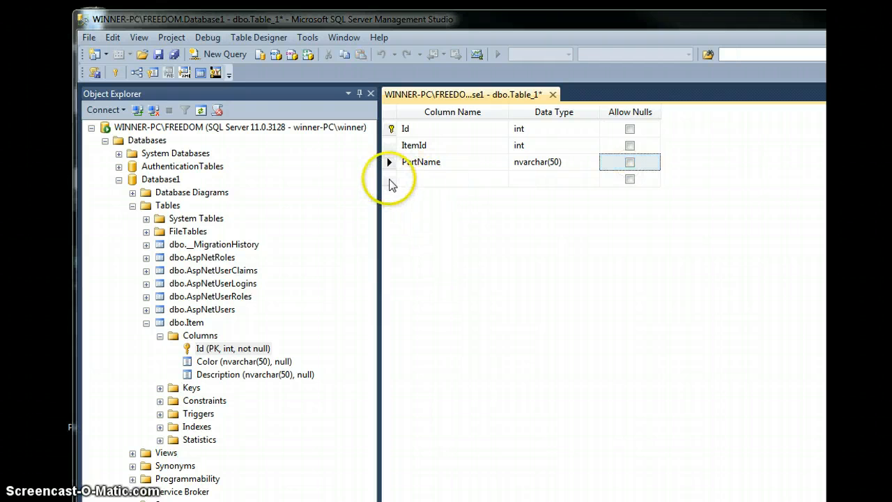
Step: Add a Description nvarchar(250) column and rename PartName to Name
{"action": "left_click", "coordinate": [452, 178]}
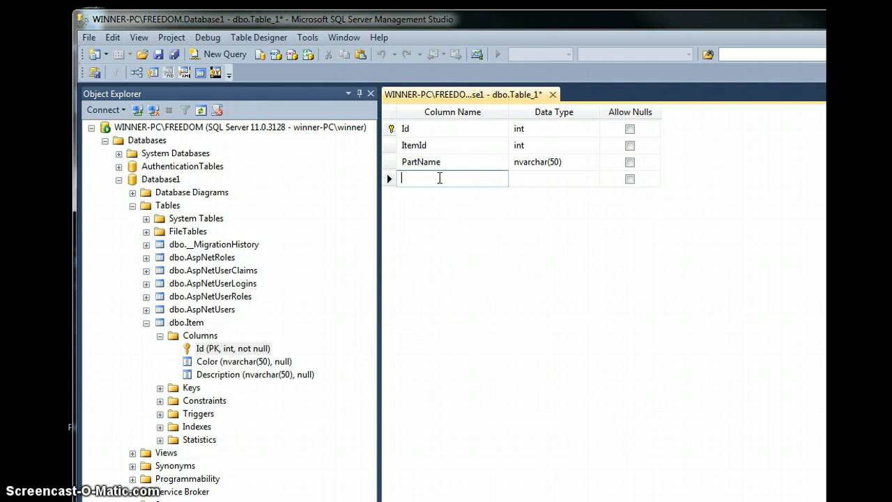
{"action": "type", "text": "Part"}
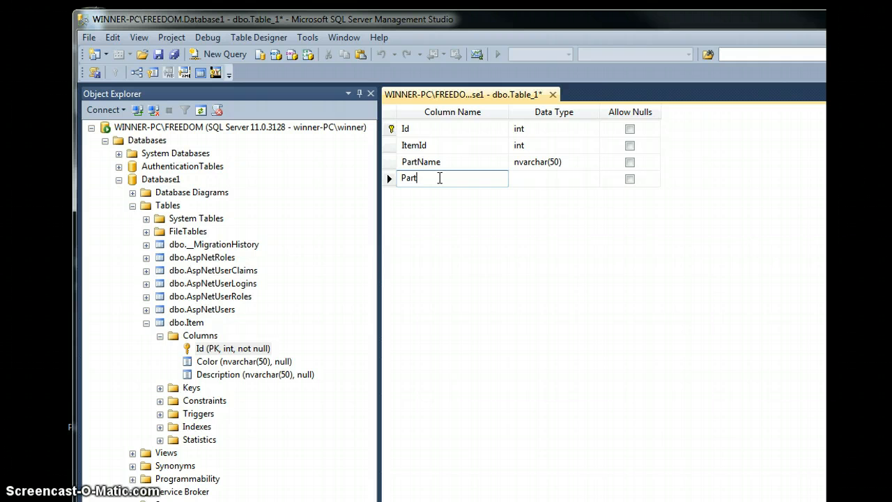
{"action": "type", "text": "D"}
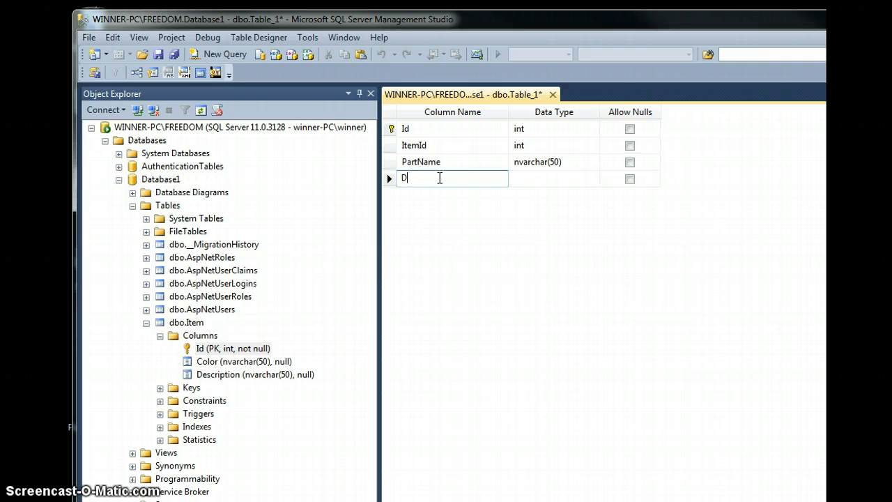
{"action": "type", "text": "escription"}
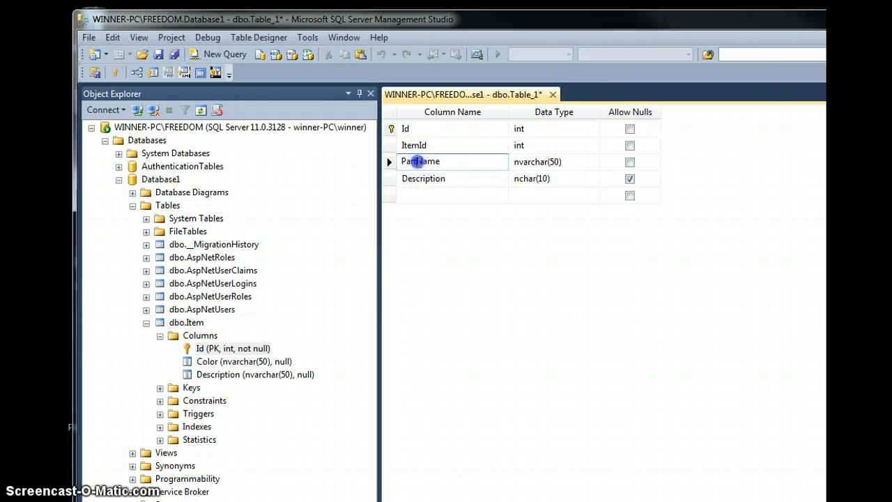
{"action": "type", "text": "Name"}
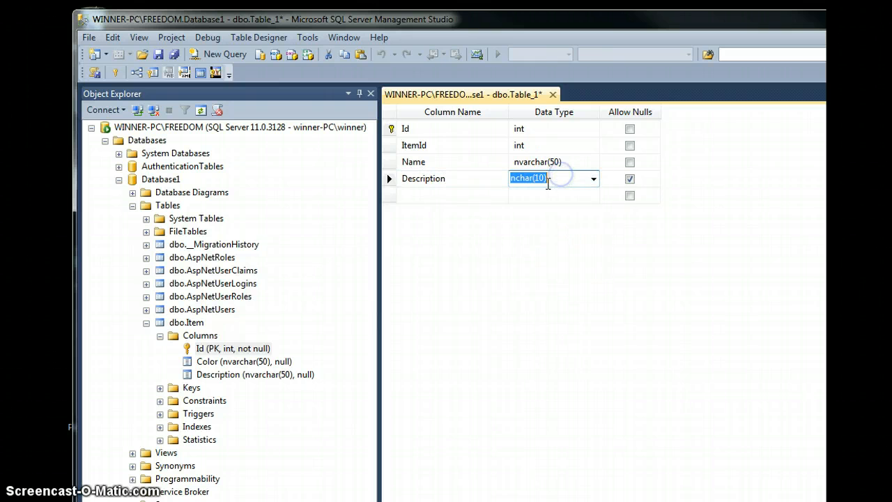
{"action": "mouse_move", "coordinate": [489, 184]}
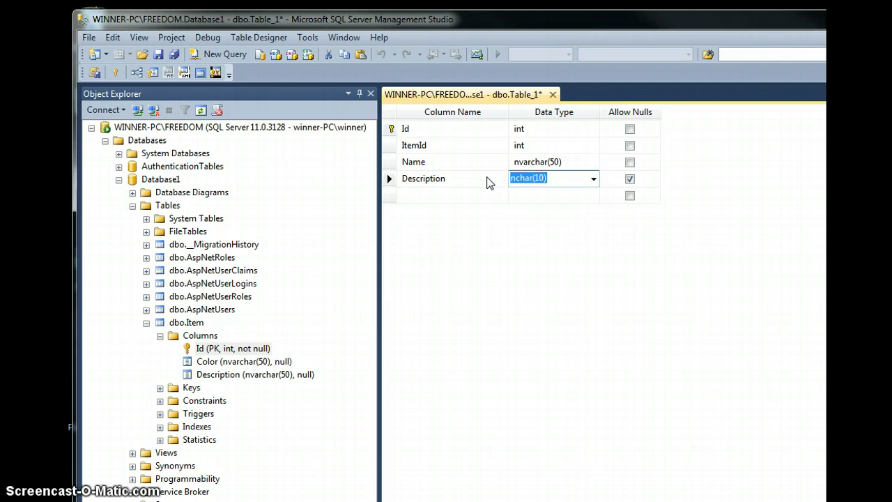
{"action": "type", "text": "nvarchar(50)"}
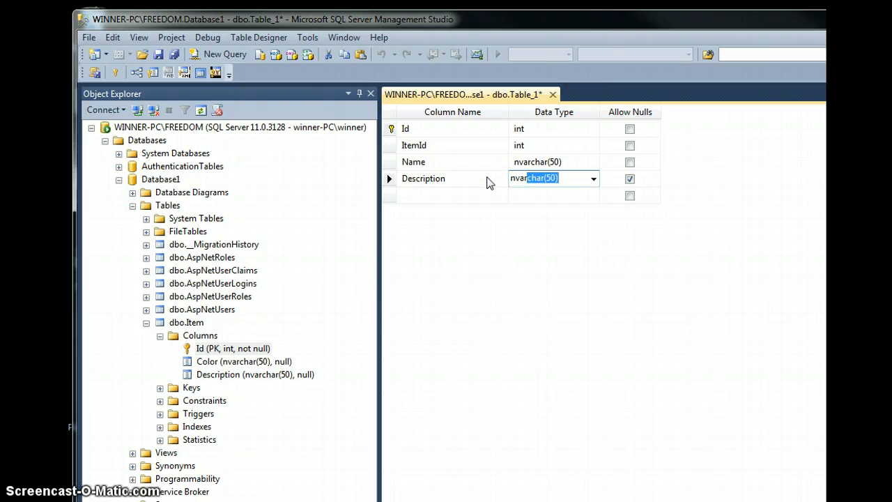
{"action": "type", "text": "250"}
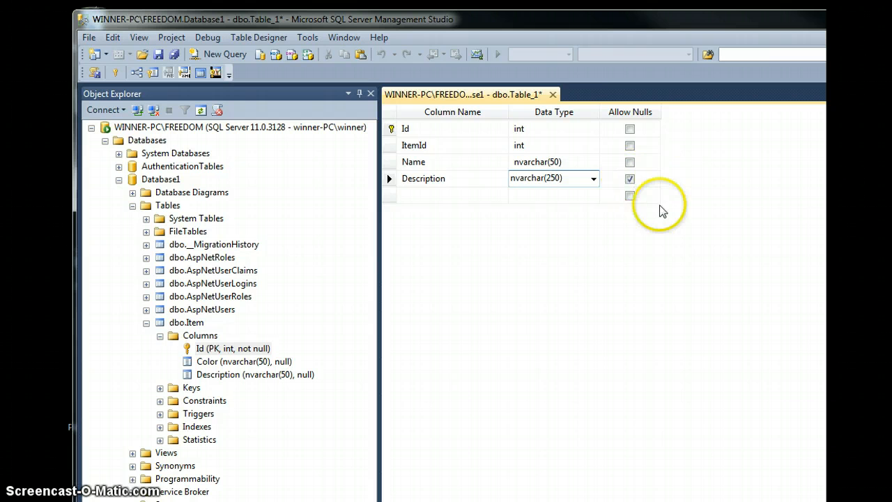
{"action": "left_click", "coordinate": [553, 178]}
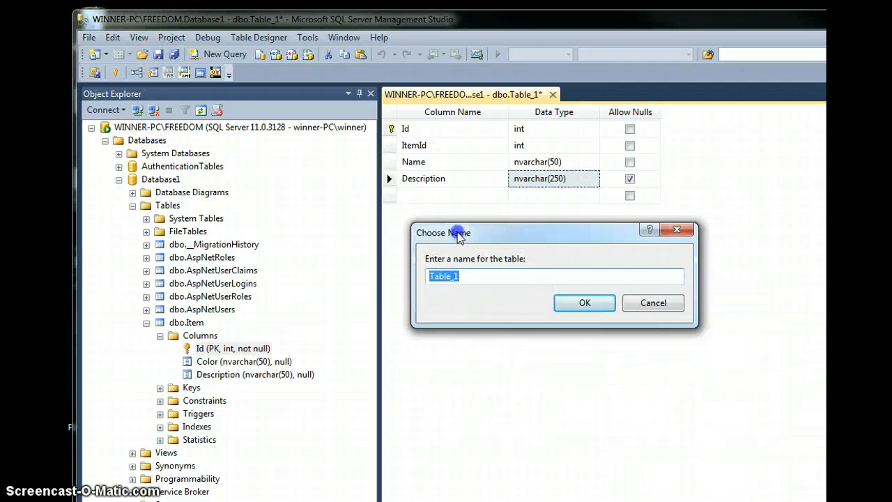
Step: Save the new table with the name Part
{"action": "type", "text": "Part"}
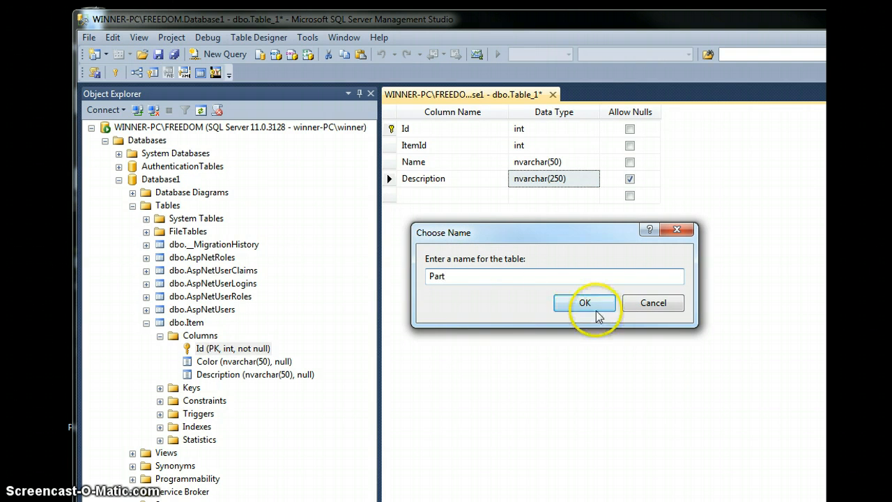
{"action": "left_click", "coordinate": [585, 302]}
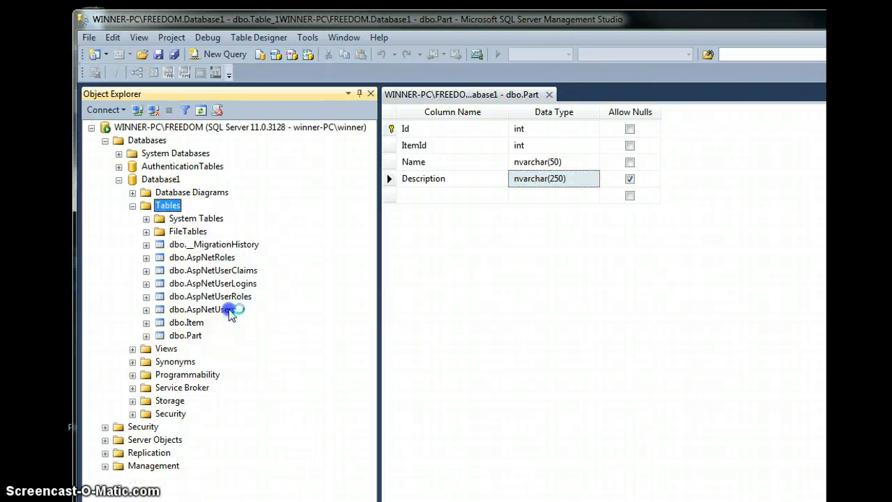
Step: Expand dbo.Part's columns and reopen the table in the designer via Modify
{"action": "left_click", "coordinate": [146, 336]}
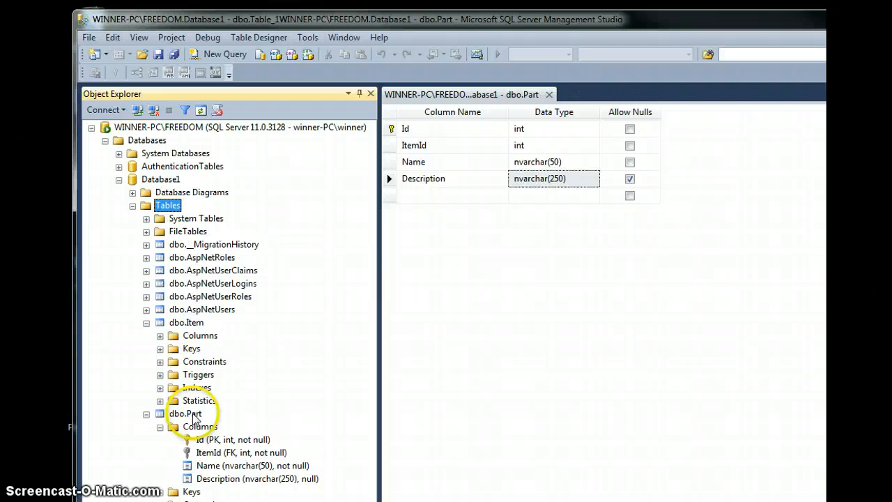
{"action": "right_click", "coordinate": [200, 425]}
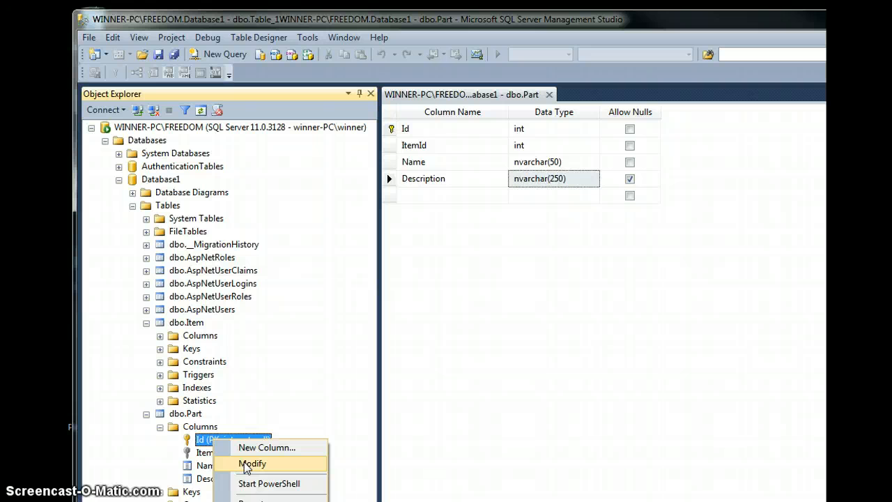
{"action": "left_click", "coordinate": [251, 464]}
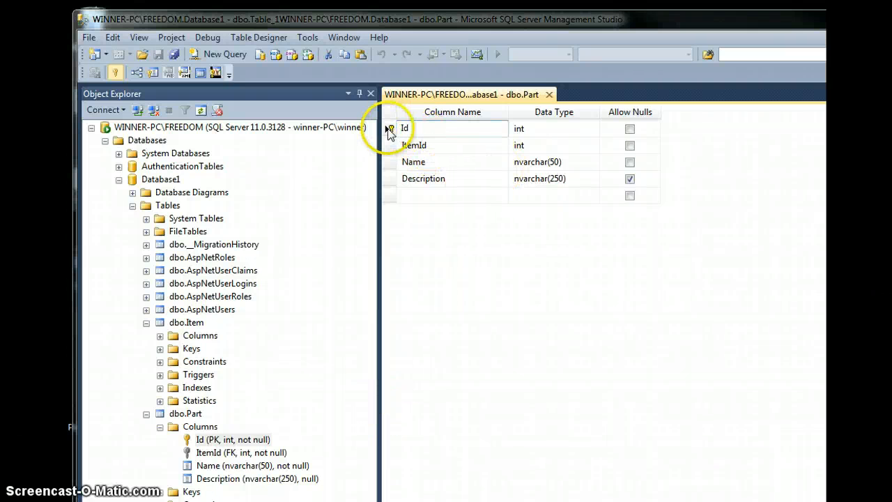
{"action": "right_click", "coordinate": [405, 128]}
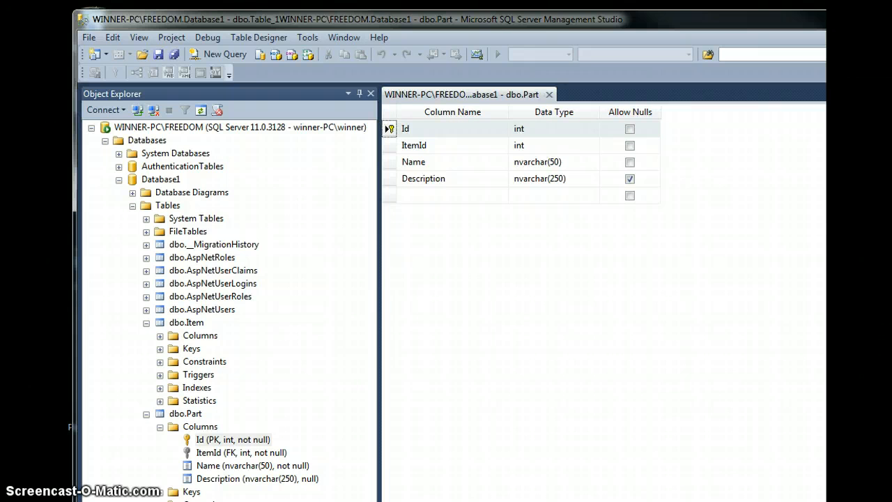
Step: Set Id's Identity Specification (Is Identity) to Yes
{"action": "left_click", "coordinate": [405, 128]}
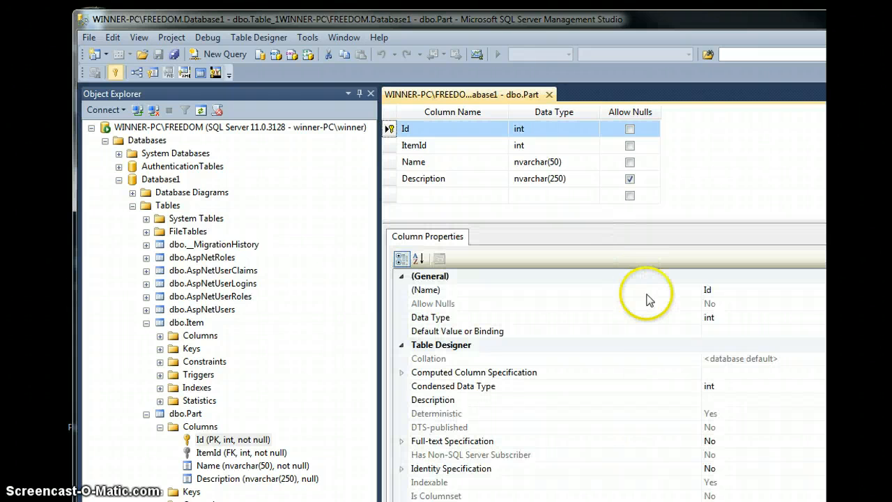
{"action": "mouse_move", "coordinate": [519, 472]}
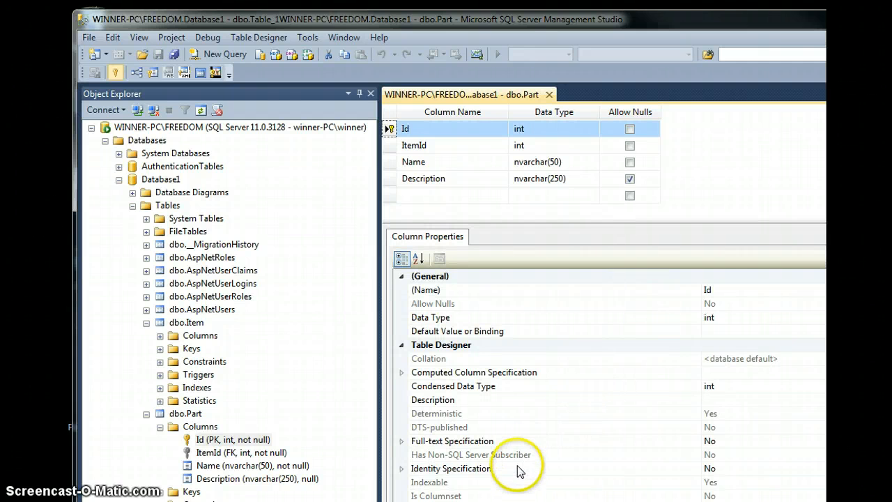
{"action": "left_click", "coordinate": [451, 468]}
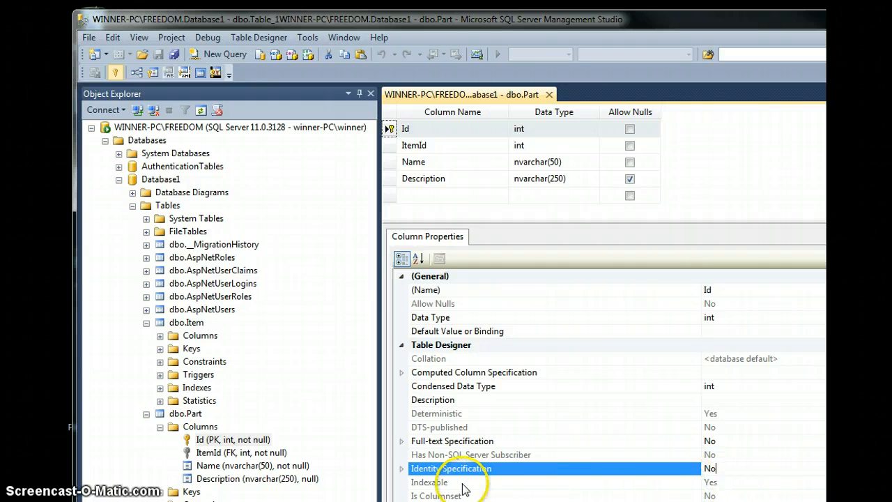
{"action": "left_click", "coordinate": [401, 468]}
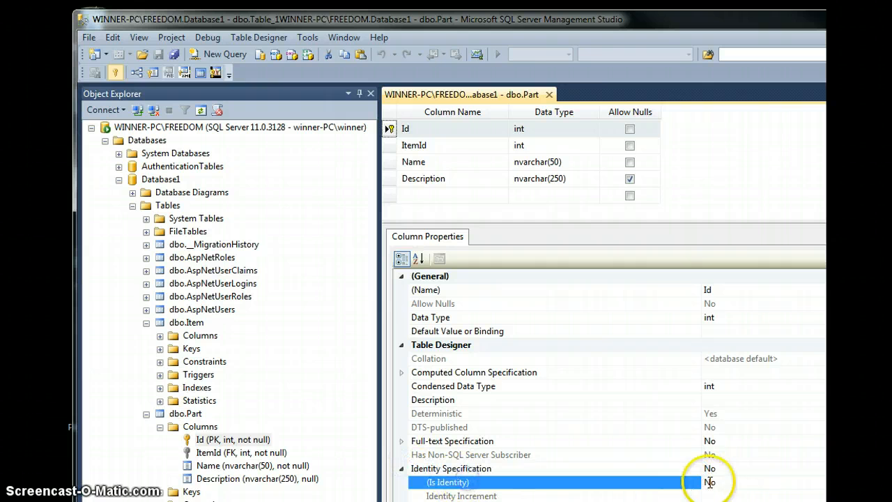
{"action": "left_click", "coordinate": [709, 482]}
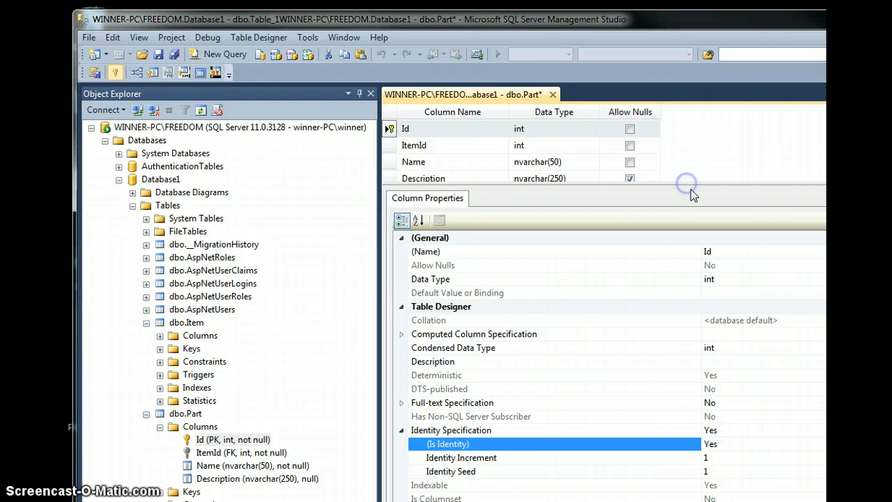
{"action": "mouse_move", "coordinate": [509, 467]}
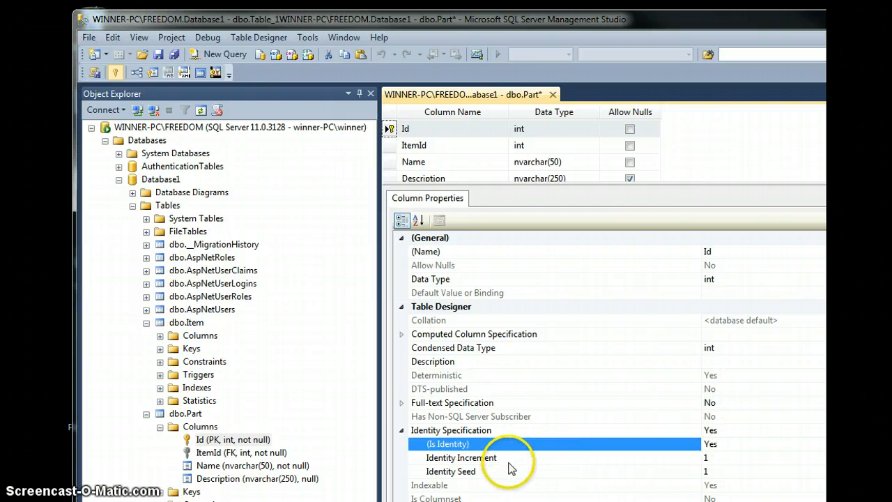
{"action": "mouse_move", "coordinate": [725, 467]}
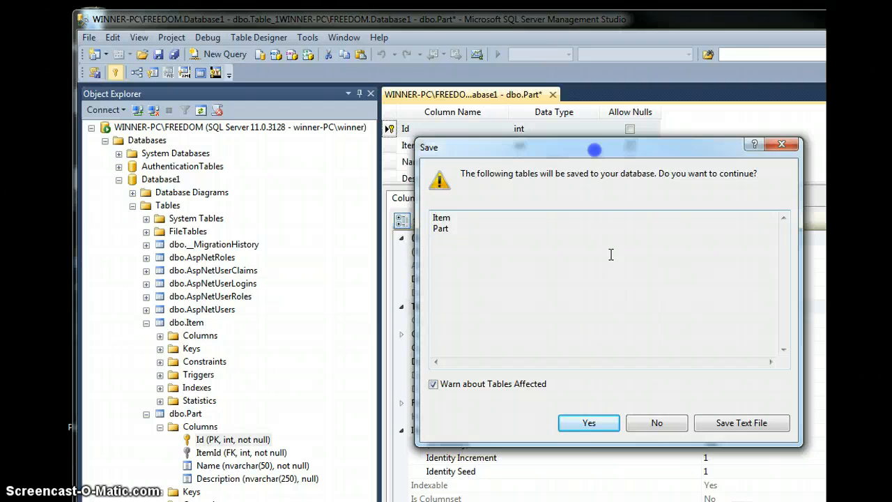
Step: Confirm saving the Item and Part tables, then refresh and expand Part's columns
{"action": "left_click", "coordinate": [589, 423]}
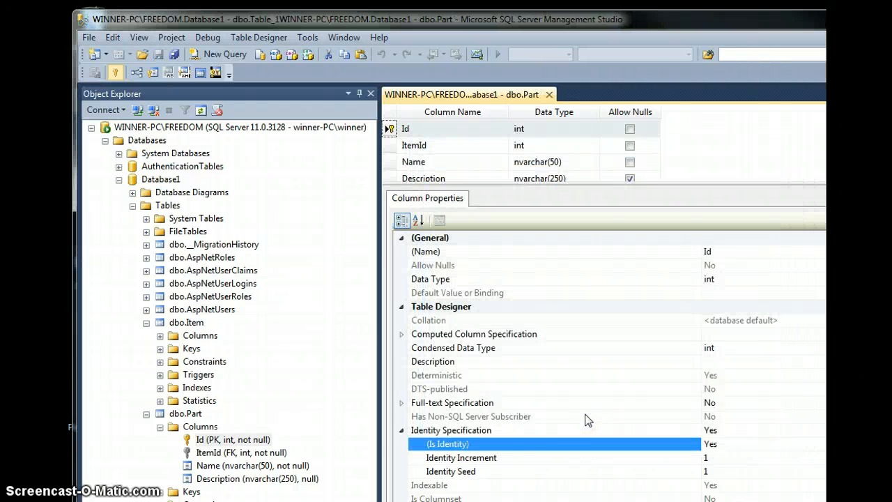
{"action": "right_click", "coordinate": [185, 413]}
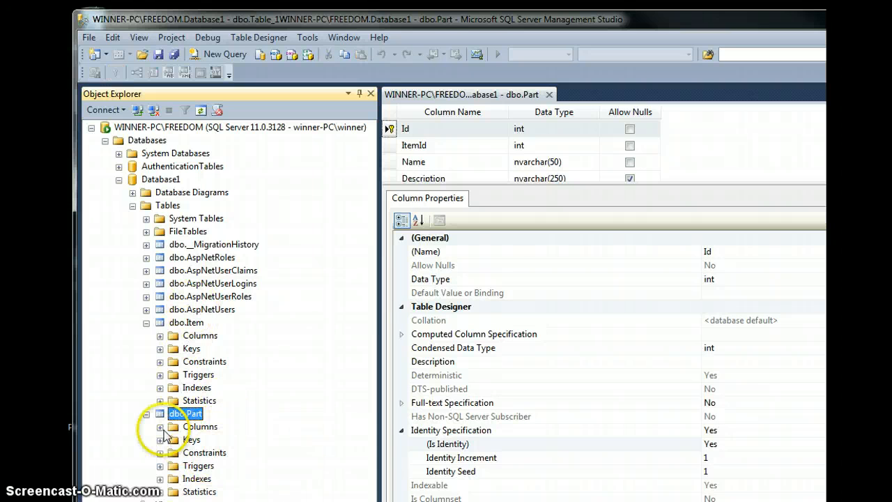
{"action": "left_click", "coordinate": [160, 426]}
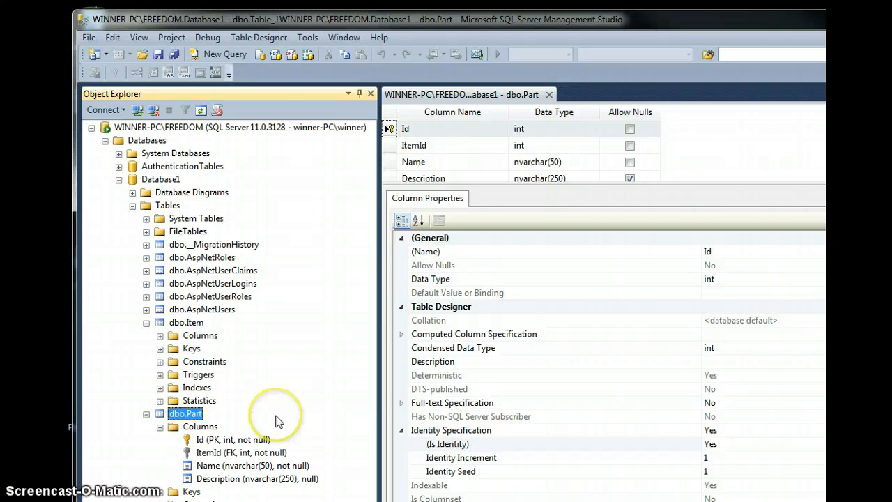